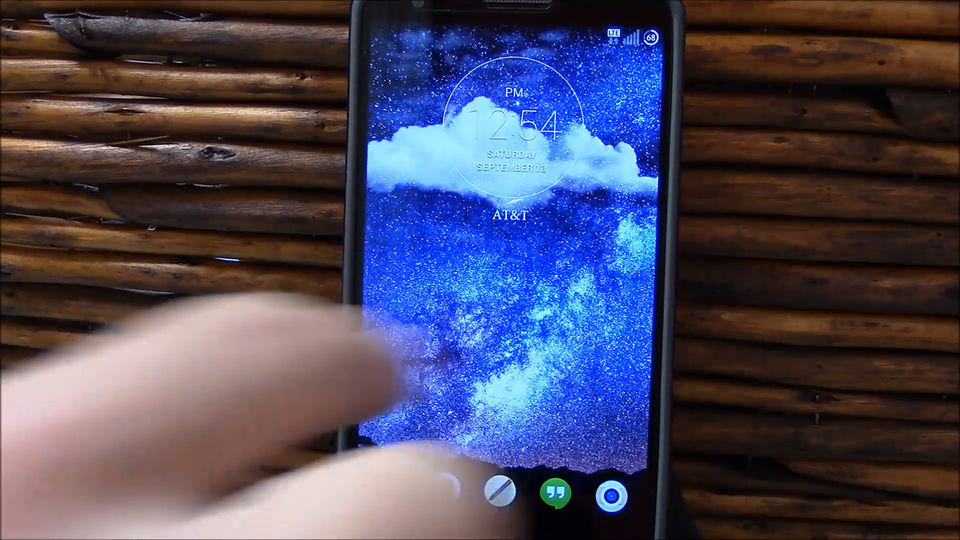
Unlock the phone to reach the Cloudy G3 home screen
drag(478, 398, 478, 184)
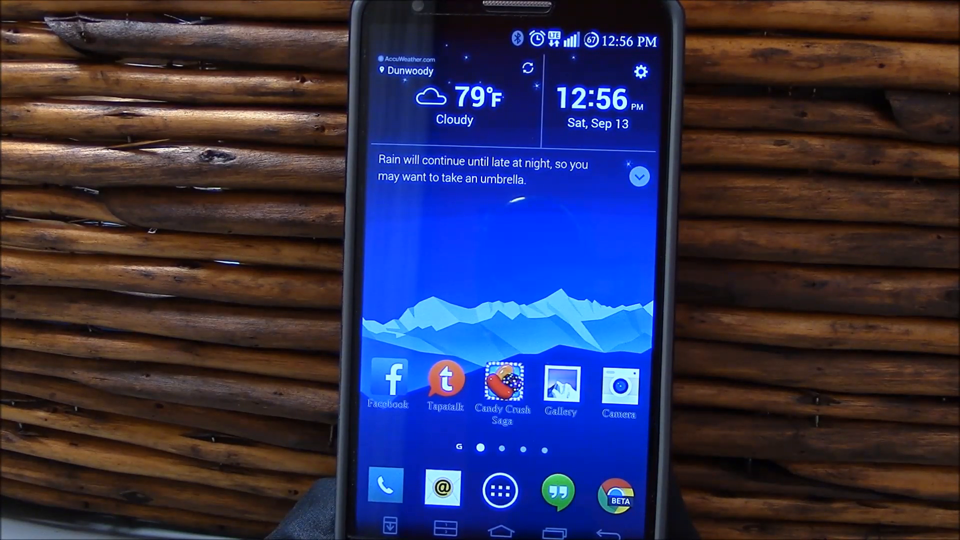
mouse_move(520, 380)
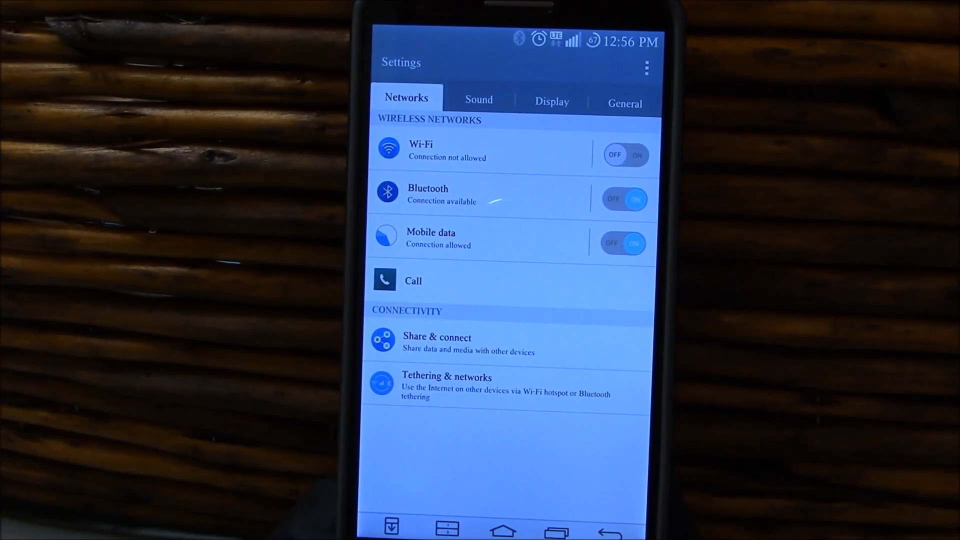
click(502, 530)
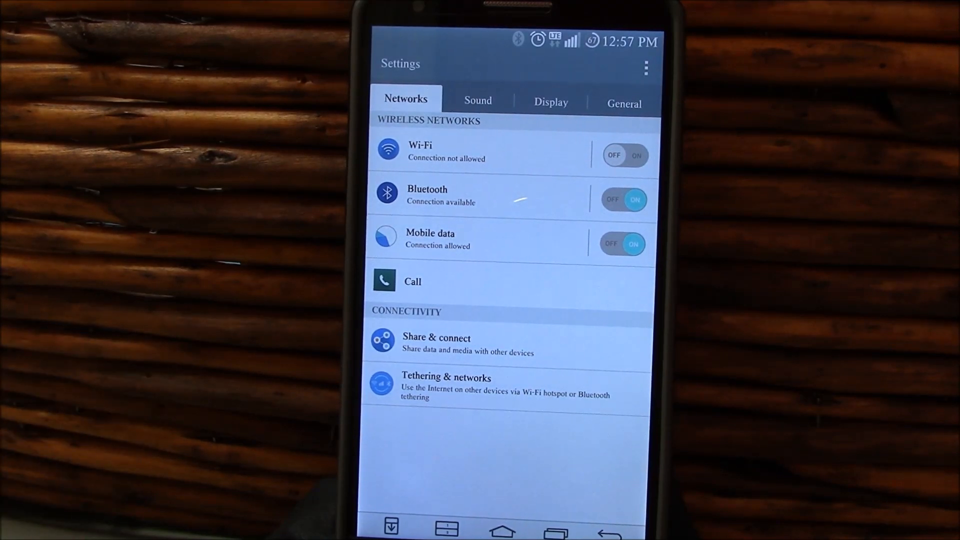
click(623, 102)
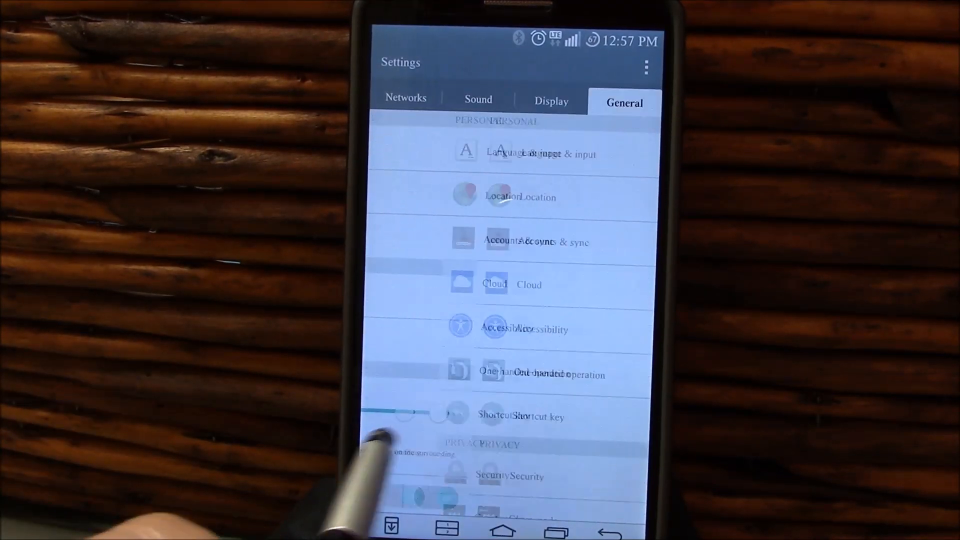
click(405, 98)
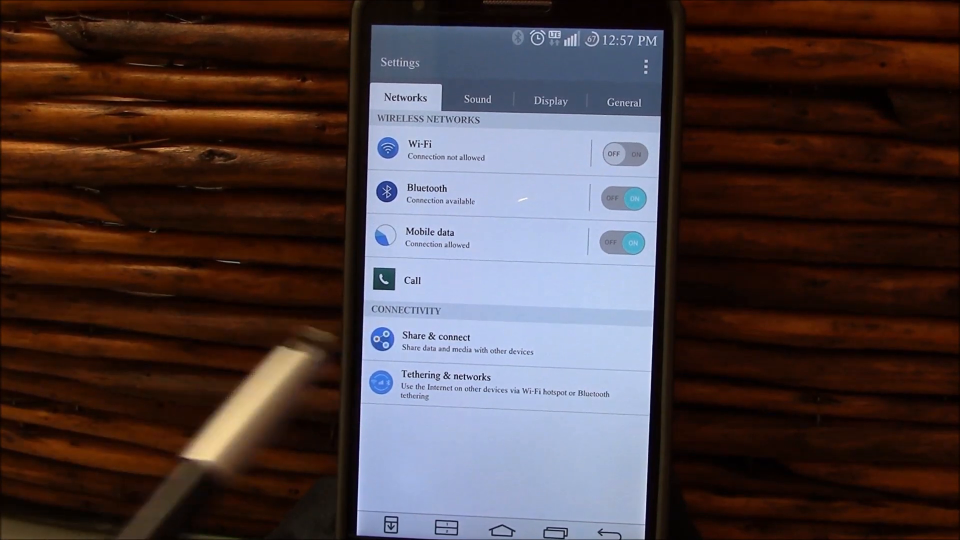
Pull down the notification shade showing NFC, QSlide, Quick Remote and Airplane mode toggles
click(477, 99)
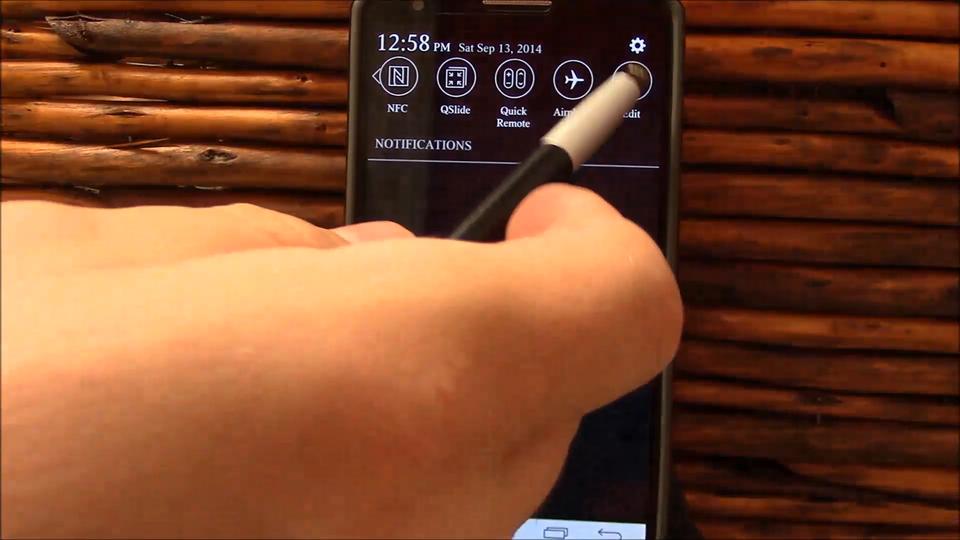
Enter Settings from the shade and move to the Sound tab with Cowboy ringtone and Crystal notification
click(632, 80)
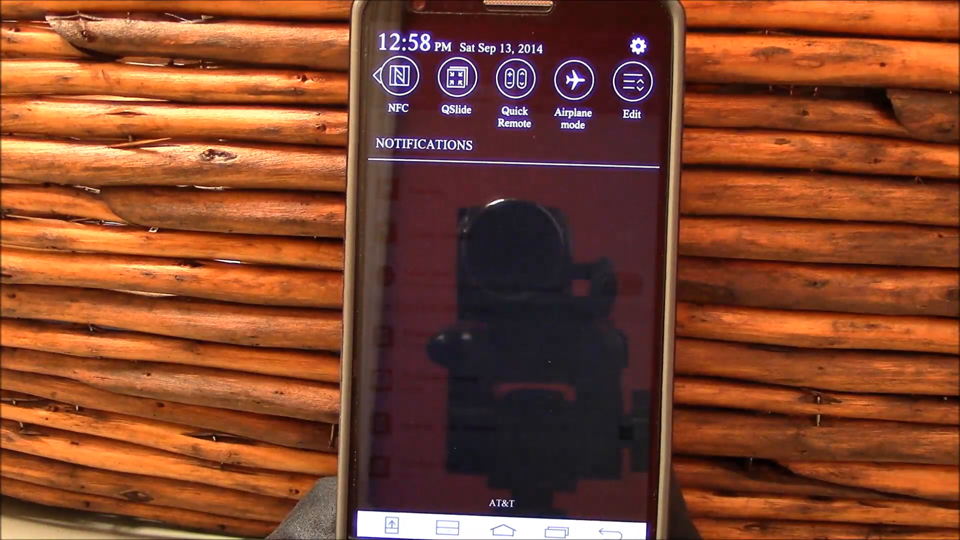
scroll(left, 3)
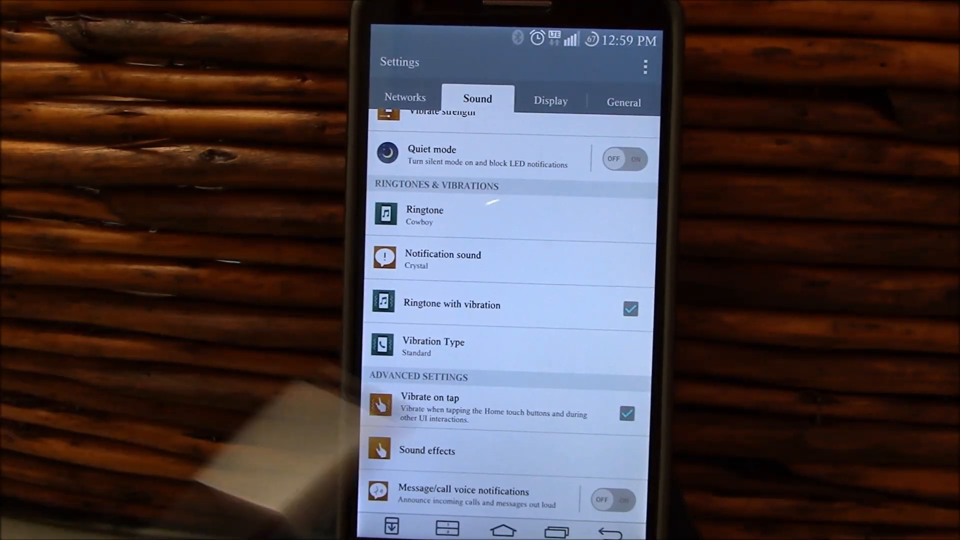
Show the Display settings down to the Brightness slider at 96%
click(550, 100)
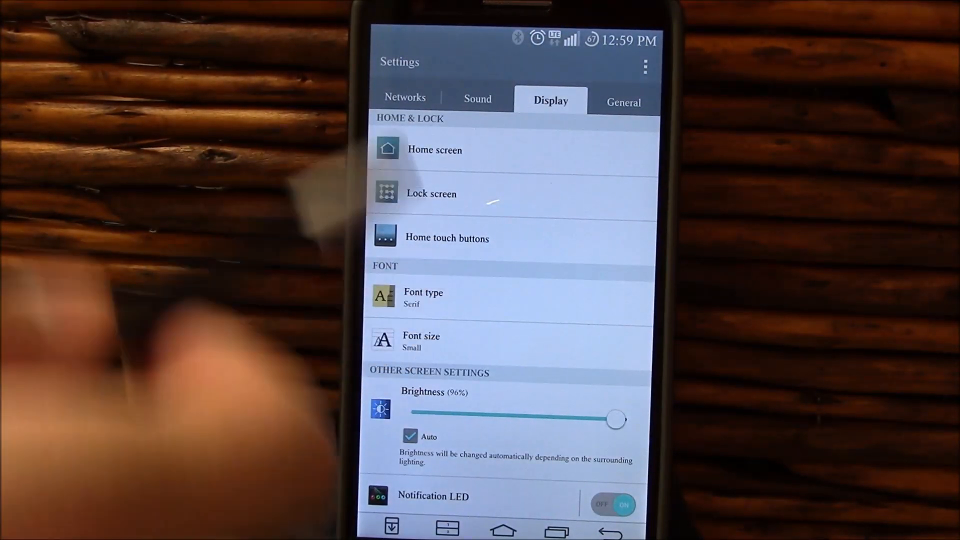
scroll(down, 3)
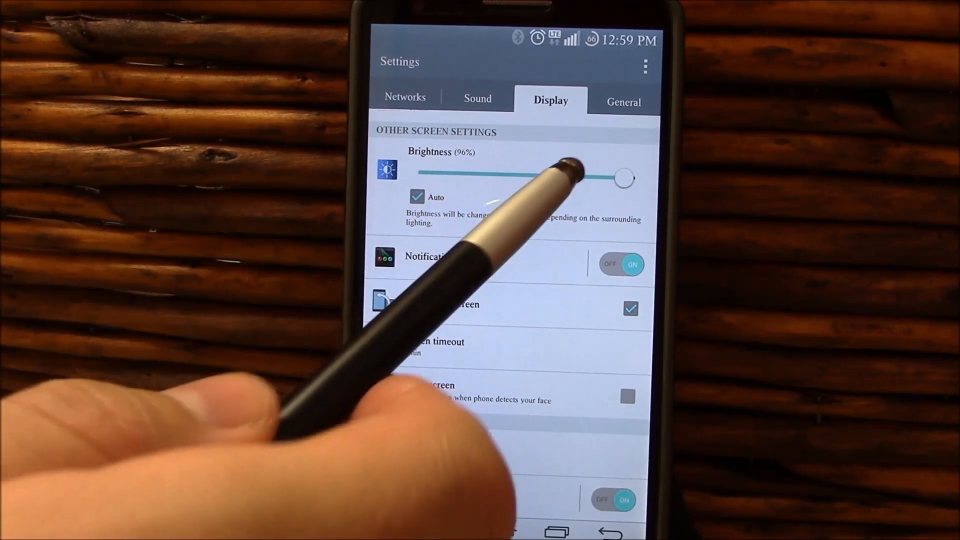
Lower the screen brightness from 96% to about 65%
drag(624, 178, 557, 178)
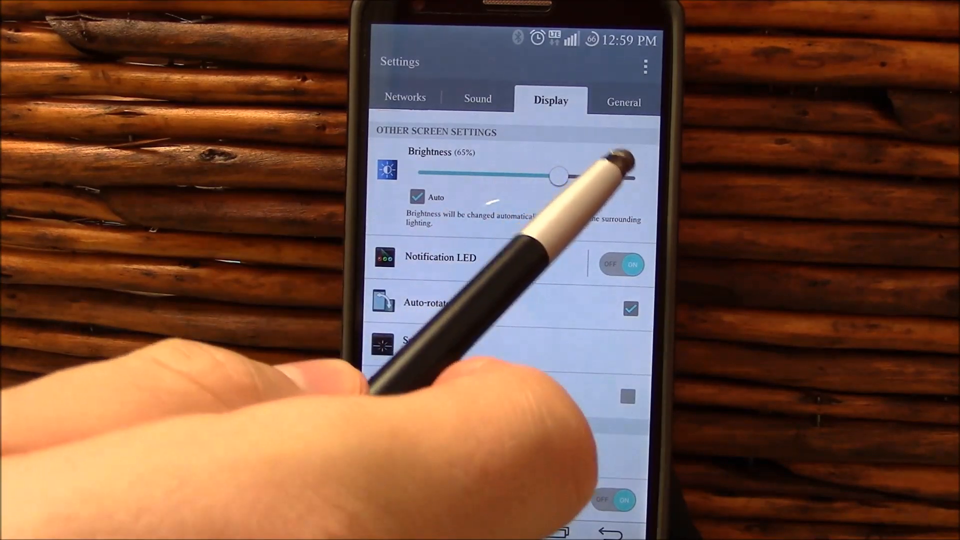
drag(556, 177, 607, 178)
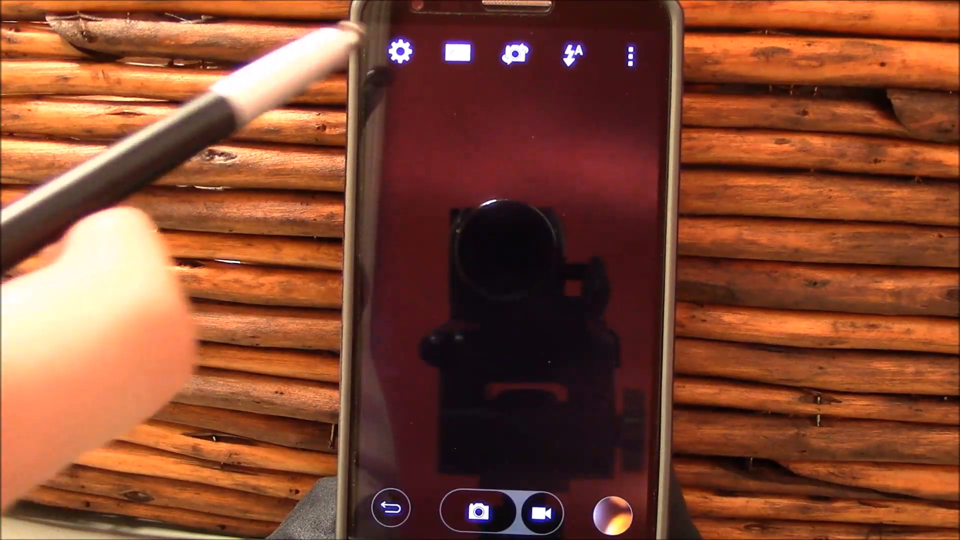
Reveal the camera's shooting modes Dual, Panorama, Magic focus and Auto
click(400, 53)
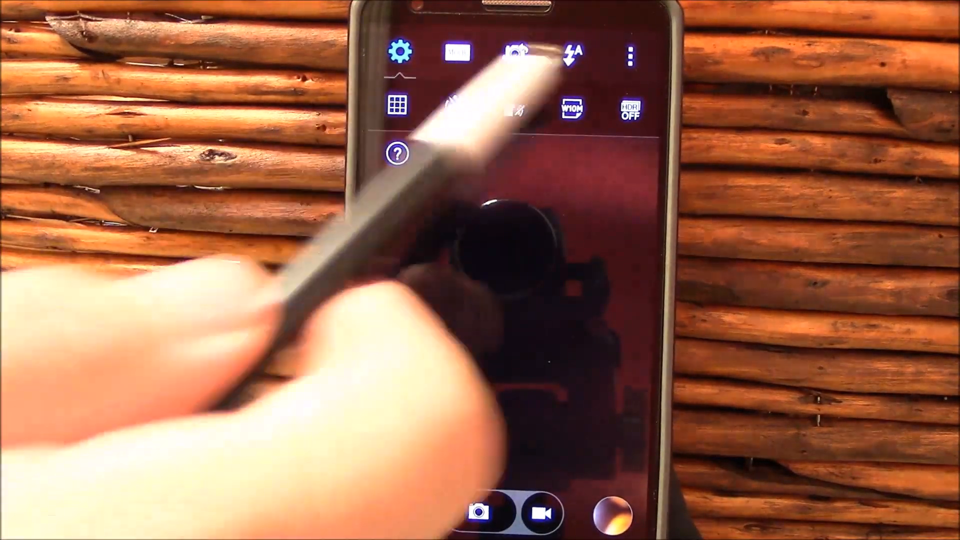
click(455, 53)
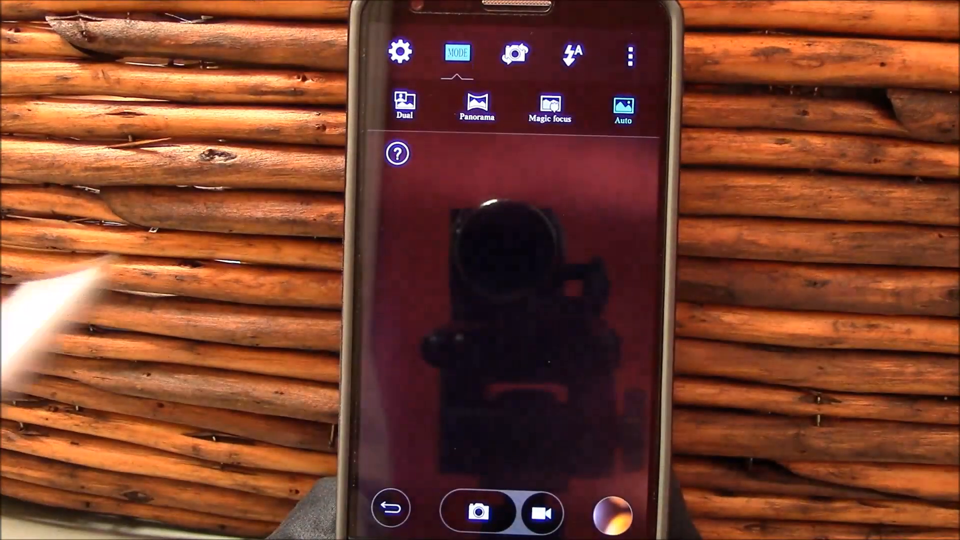
click(455, 53)
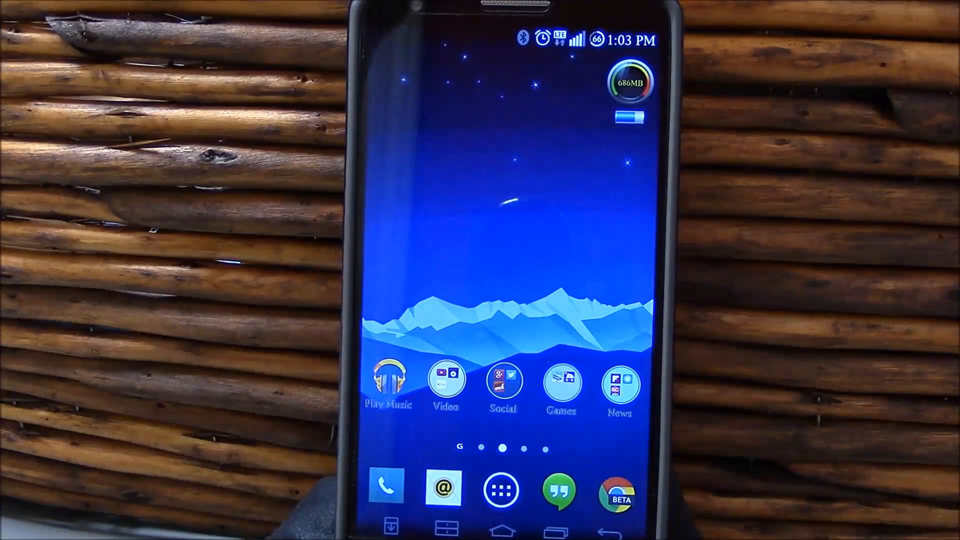
Launch LG Health showing Mon, Sep 8 with 96 Cal and 3232 steps
click(629, 81)
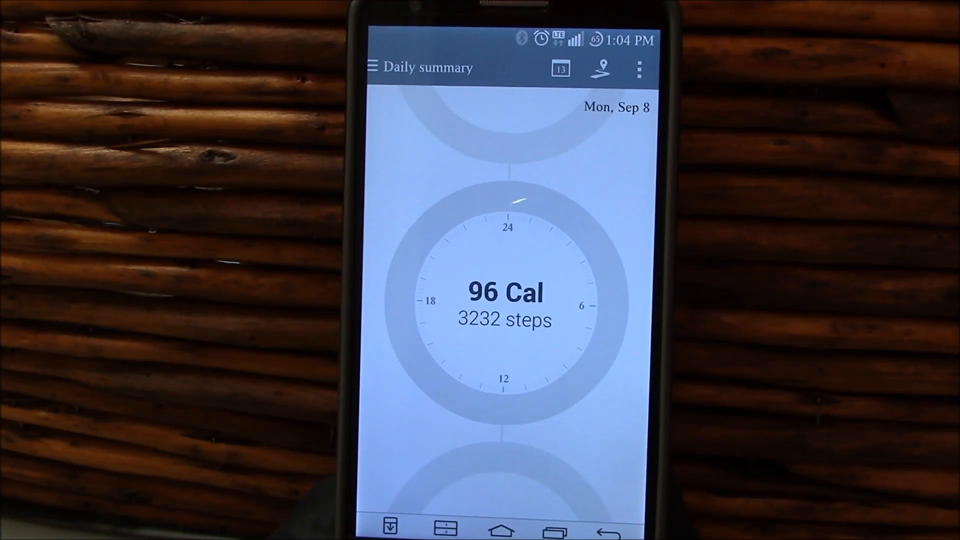
Move the daily summary back to Sat, Sep 6 with 356 Cal and 11881 steps
scroll(right, 3)
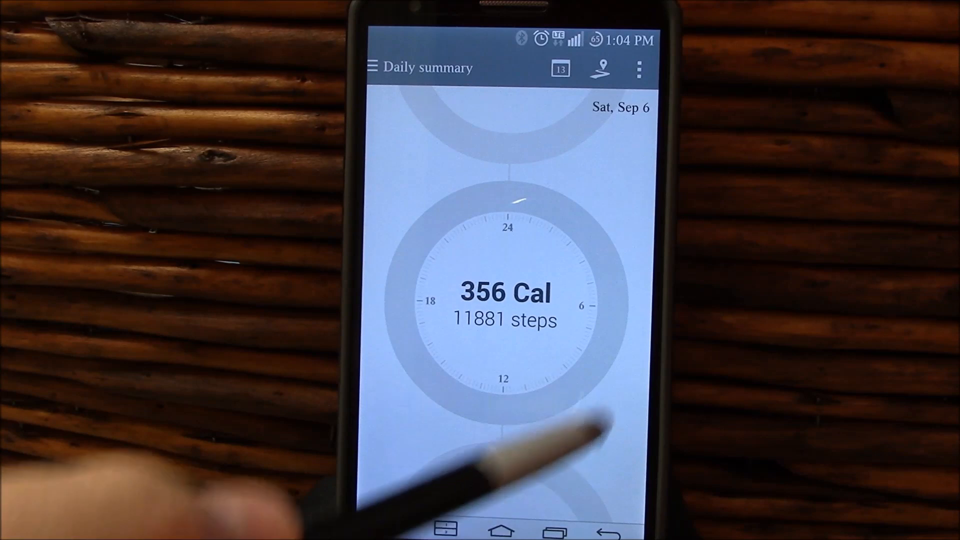
click(501, 530)
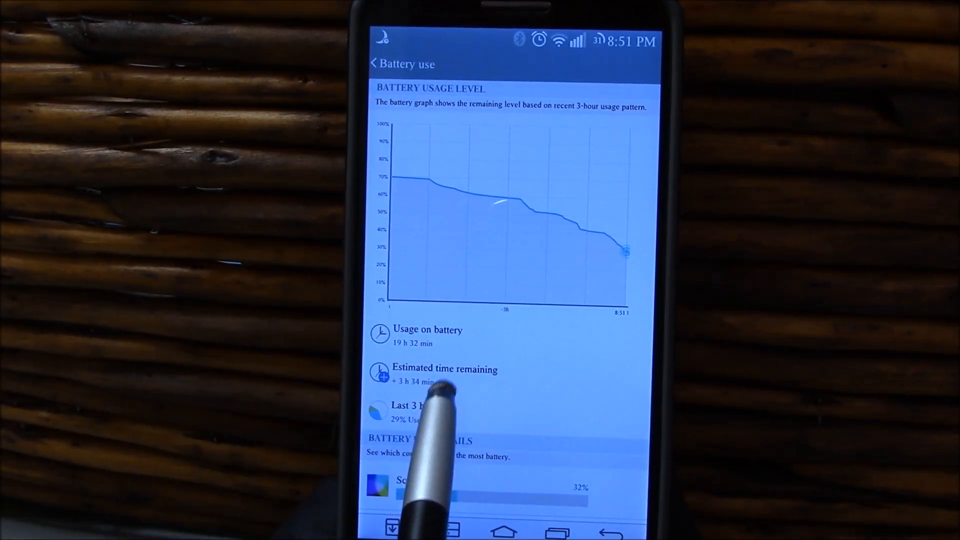
View the Screen battery details screenshots: 32% with 4h 9m 30s, then 38% with 3h 9m 48s
click(404, 484)
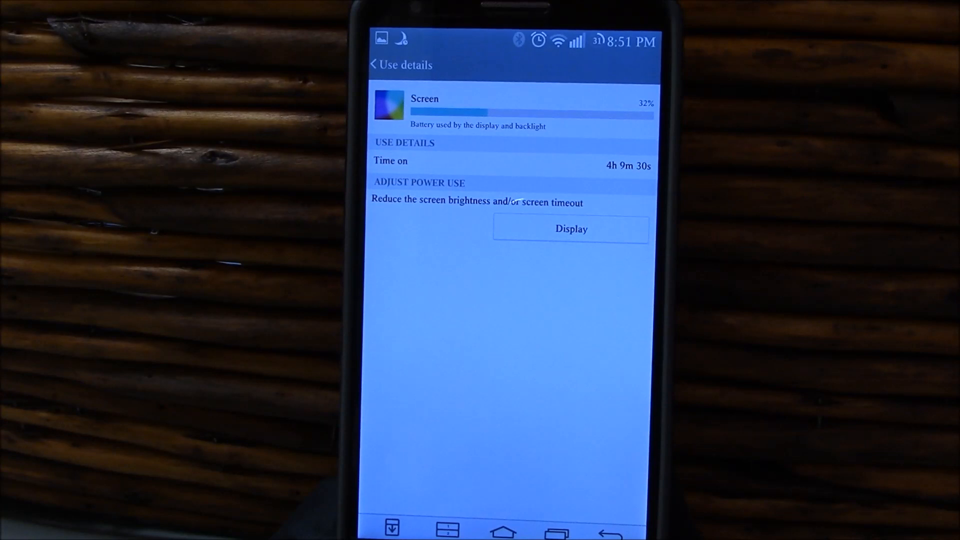
click(372, 64)
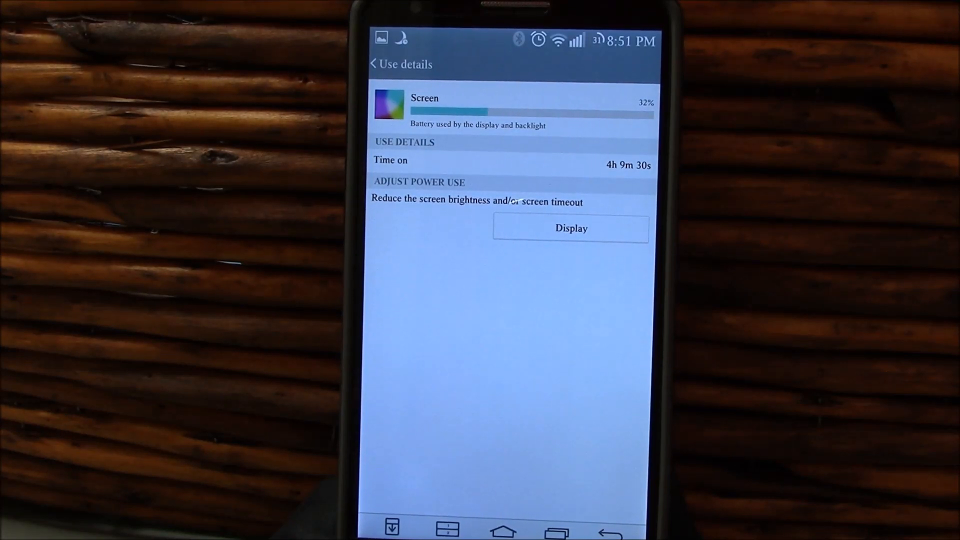
click(372, 64)
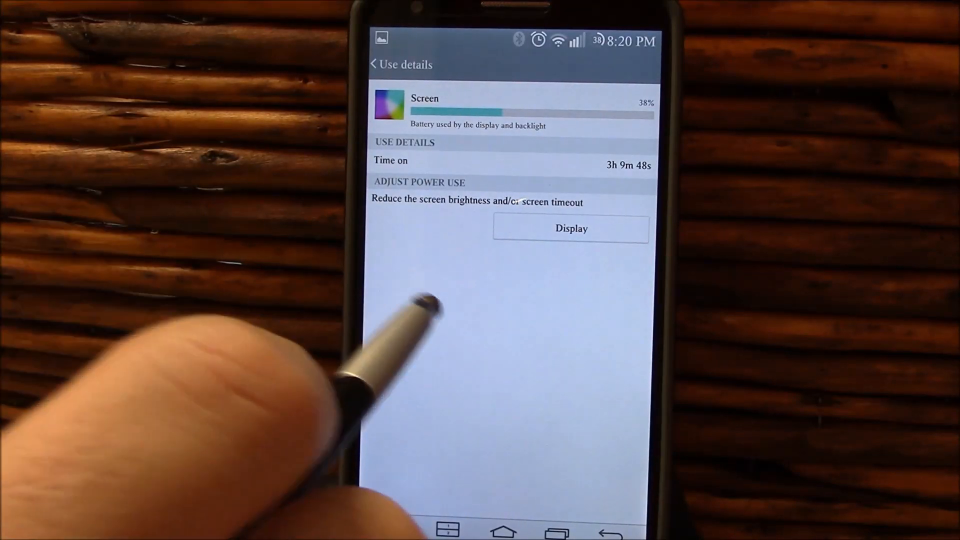
Advance to the Battery use graph showing 15 h 36 min on battery and +1 h 10 min remaining
click(373, 64)
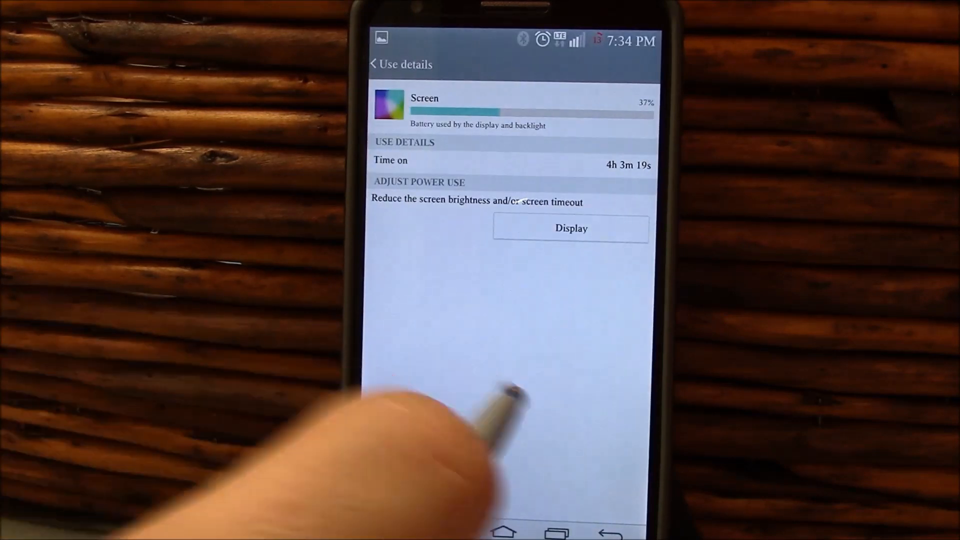
click(373, 64)
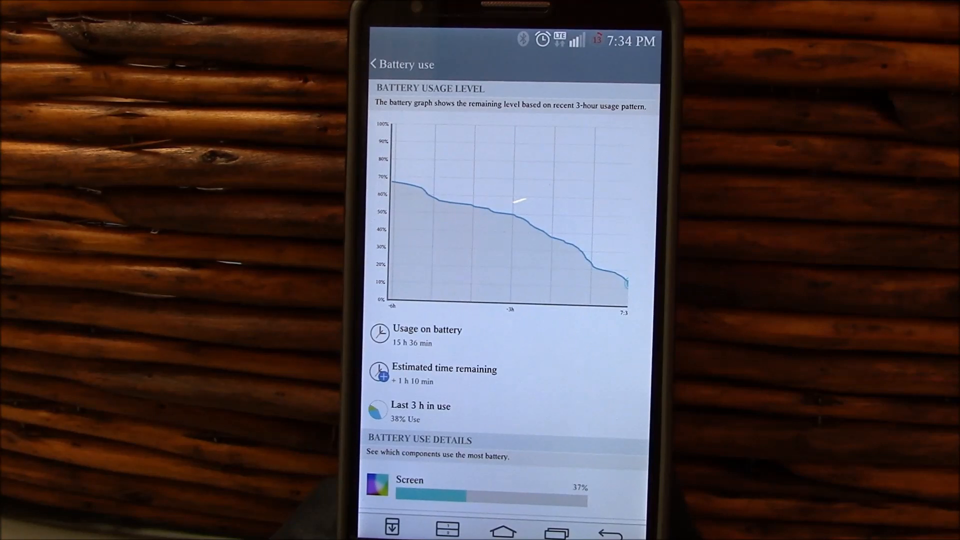
click(409, 480)
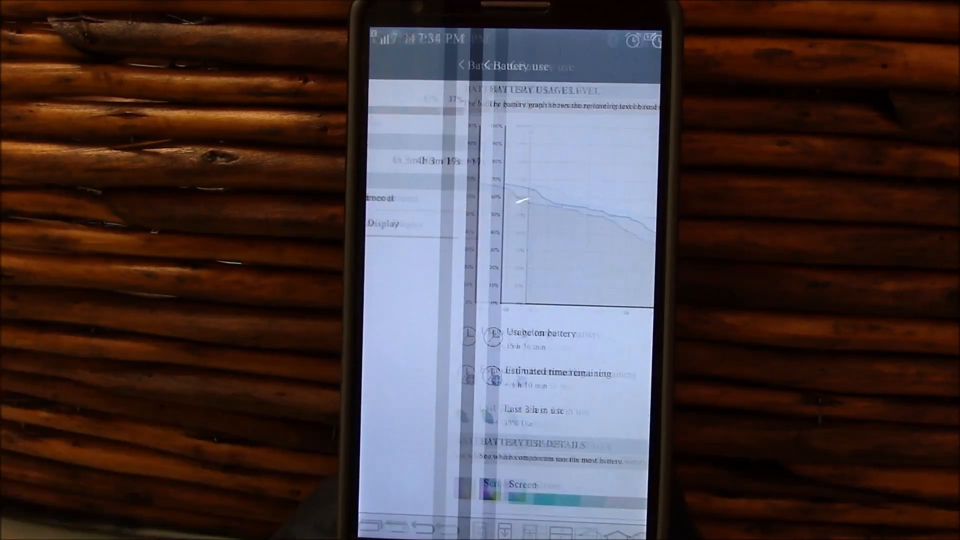
View the Screen's battery use details, then return to the Battery use overview
click(514, 484)
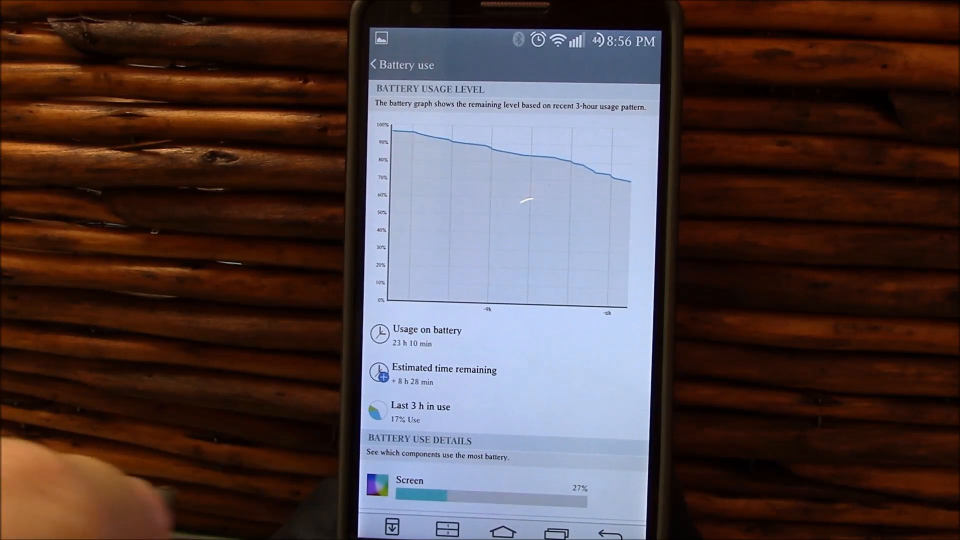
click(484, 487)
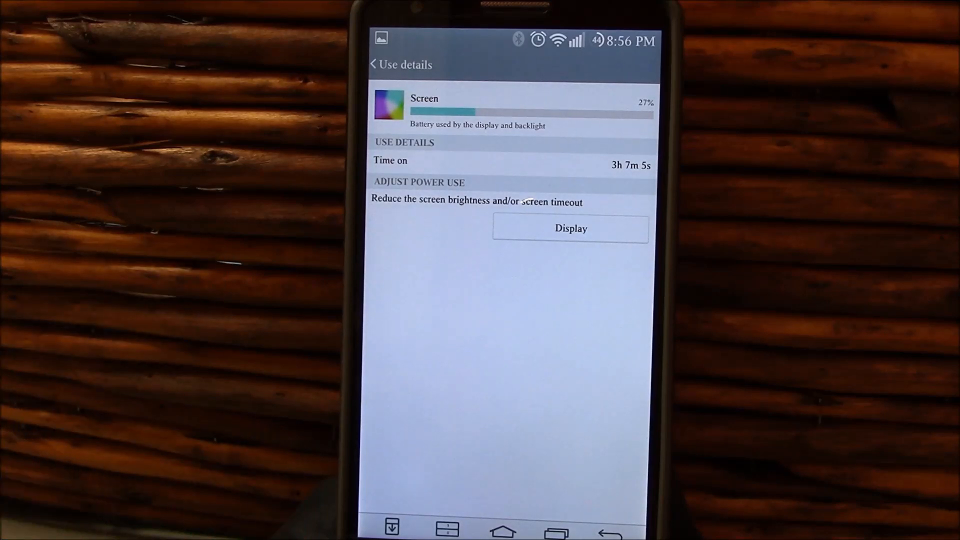
click(372, 64)
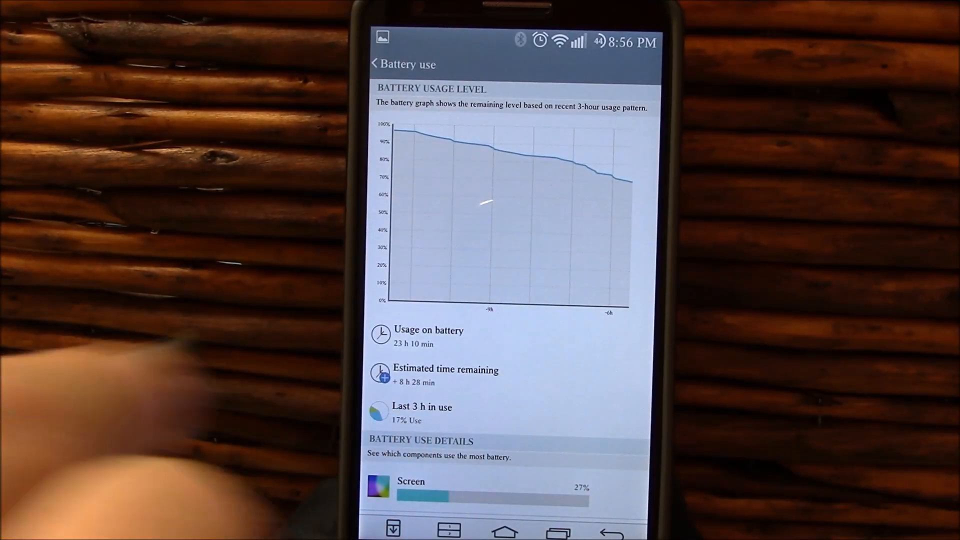
Check the Screen's use details again and come back to the Battery use overview graph
click(410, 481)
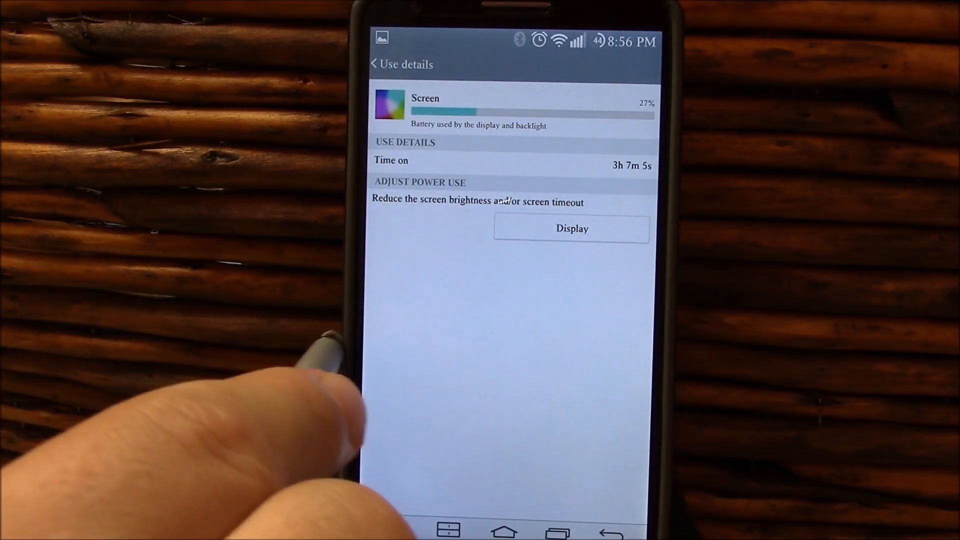
click(373, 64)
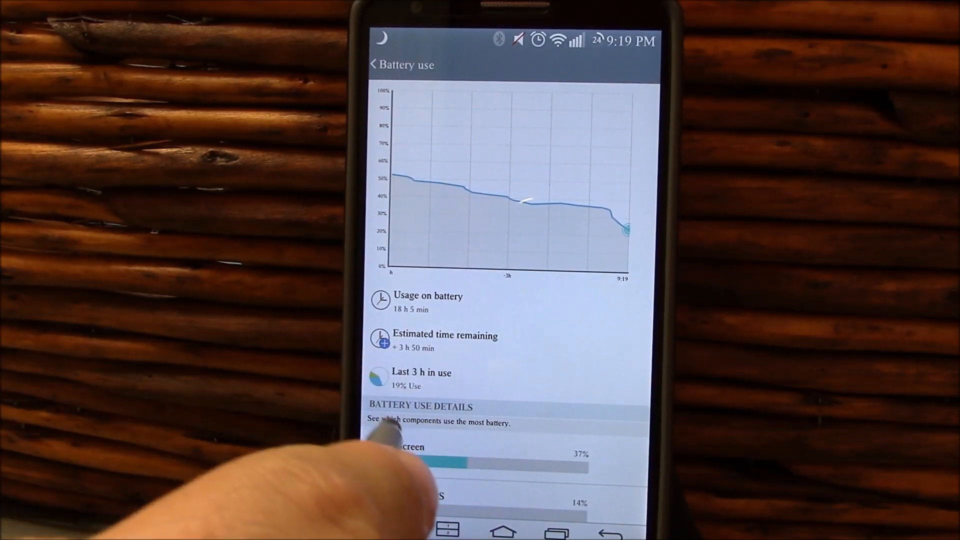
click(416, 447)
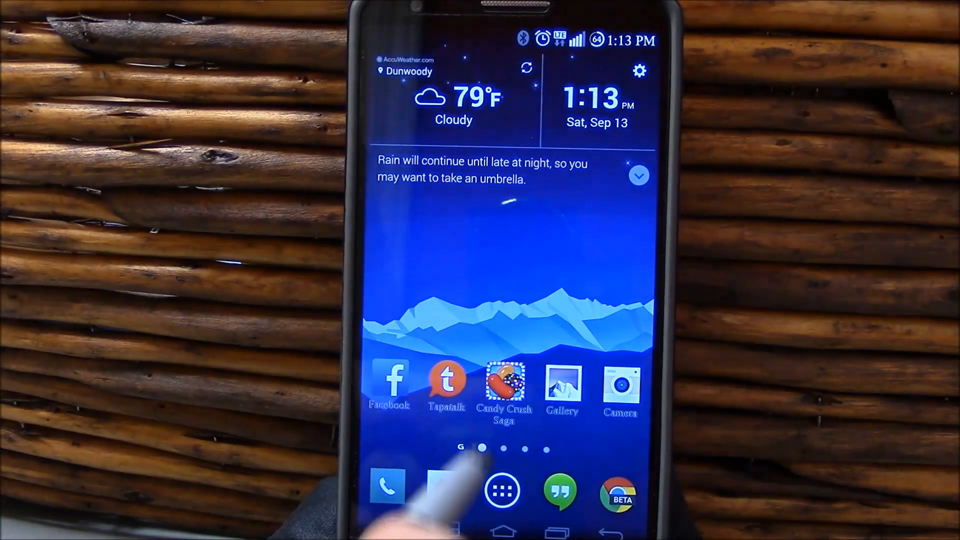
Launch Tapatalk, return home, then launch Candy Crush Saga
click(446, 378)
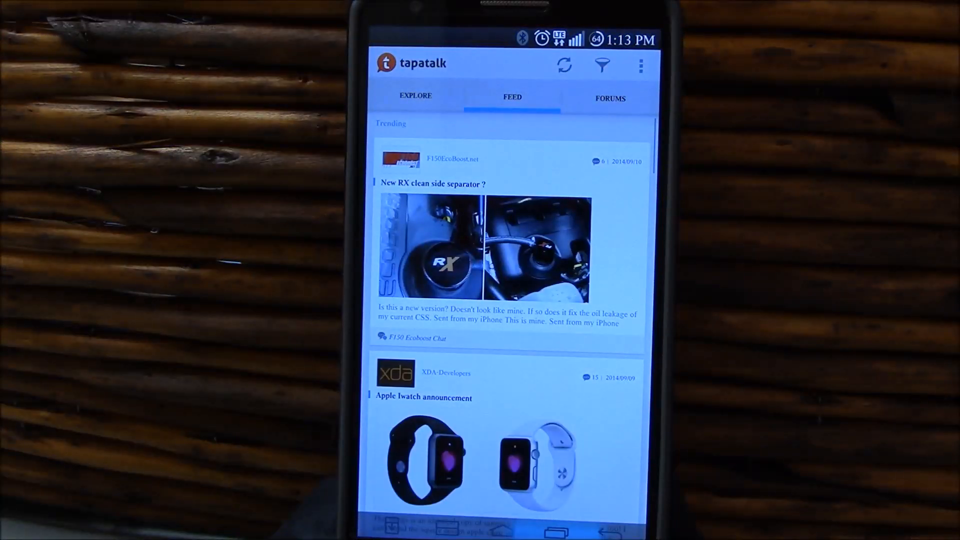
click(450, 528)
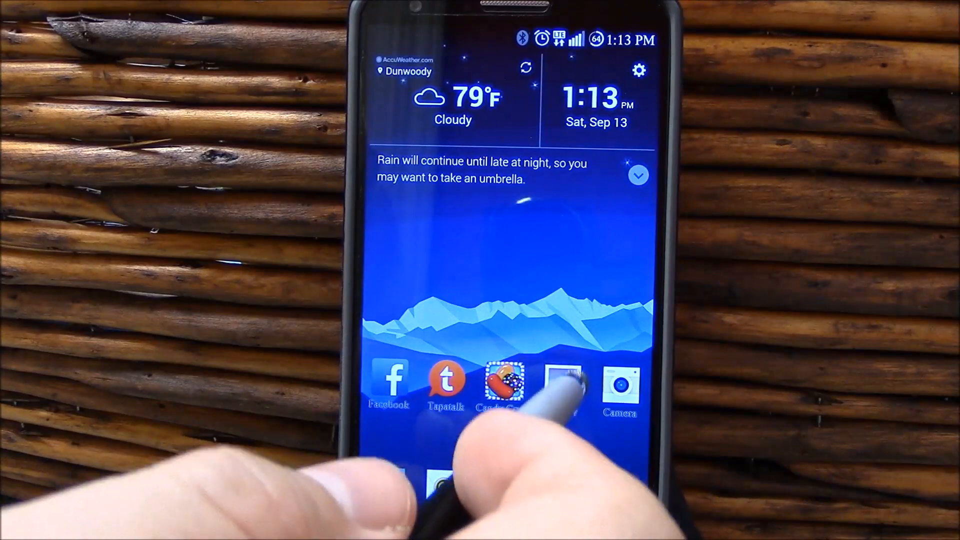
click(504, 384)
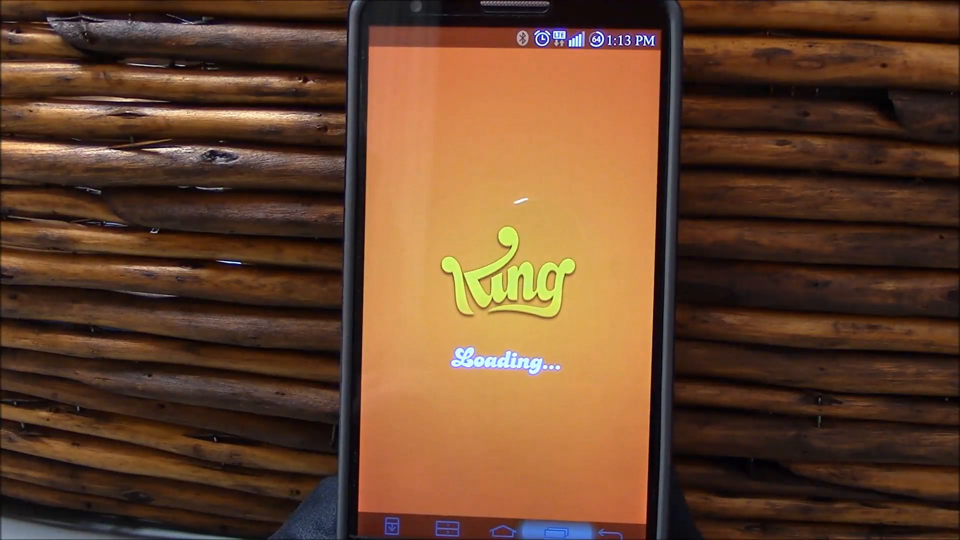
Show Tapatalk and Candy Crush in recent apps, return home and swipe to the folders page
click(541, 528)
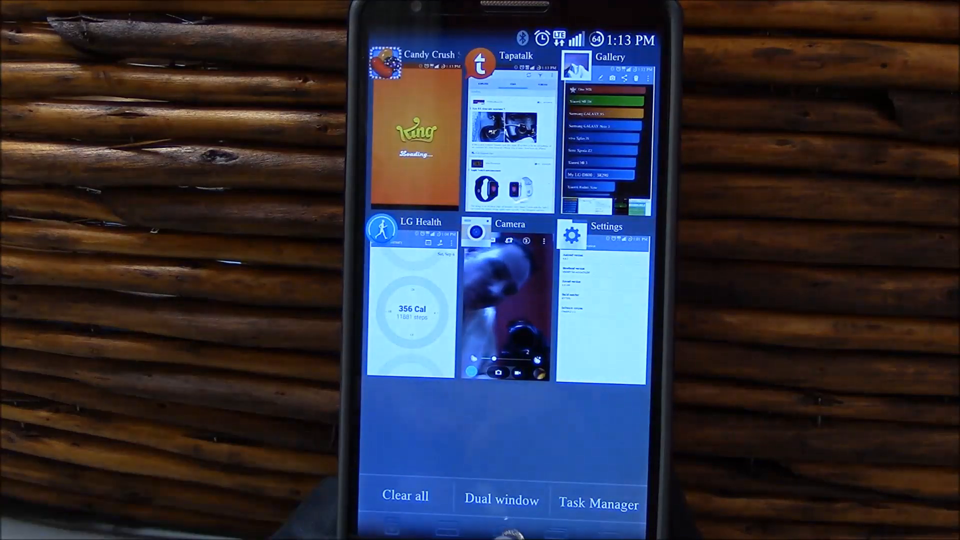
click(503, 531)
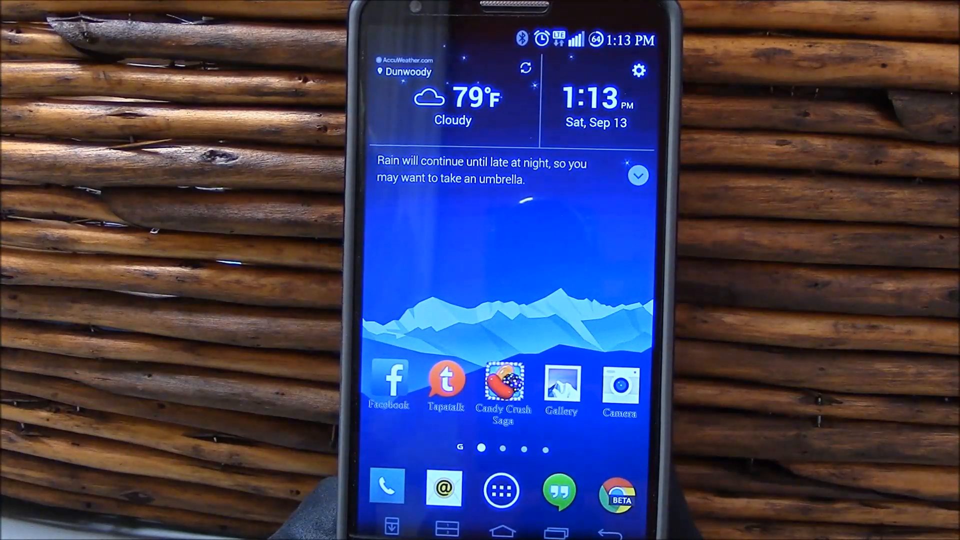
scroll(left, 3)
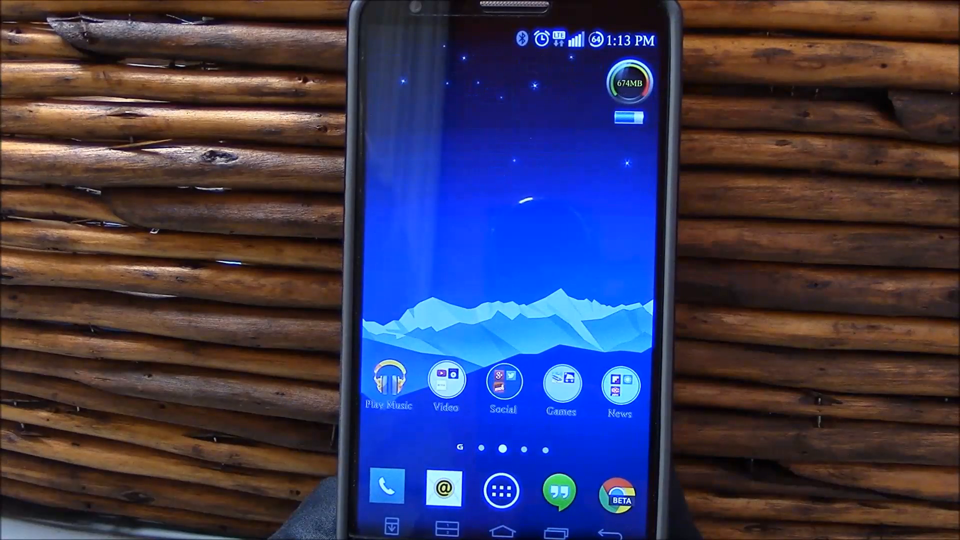